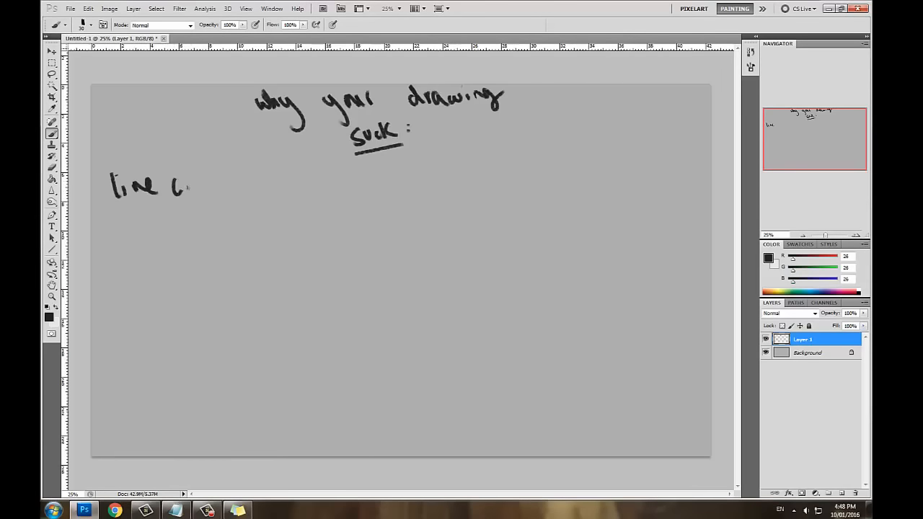
- Handwrite 'line dependency' followed by an arrow leading to a sketched square
{"action": "left_click_drag", "start_coordinate": [190, 180], "coordinate": [267, 176]}
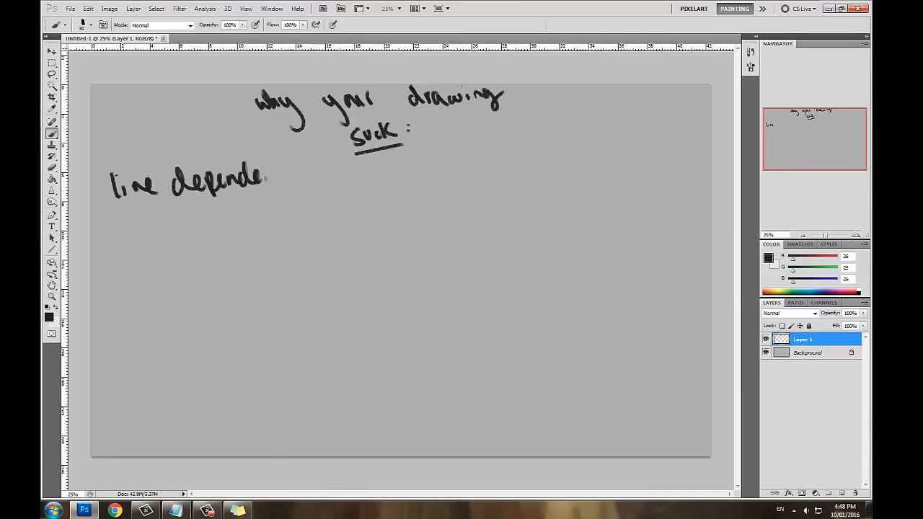
{"action": "left_click_drag", "start_coordinate": [271, 180], "coordinate": [358, 195]}
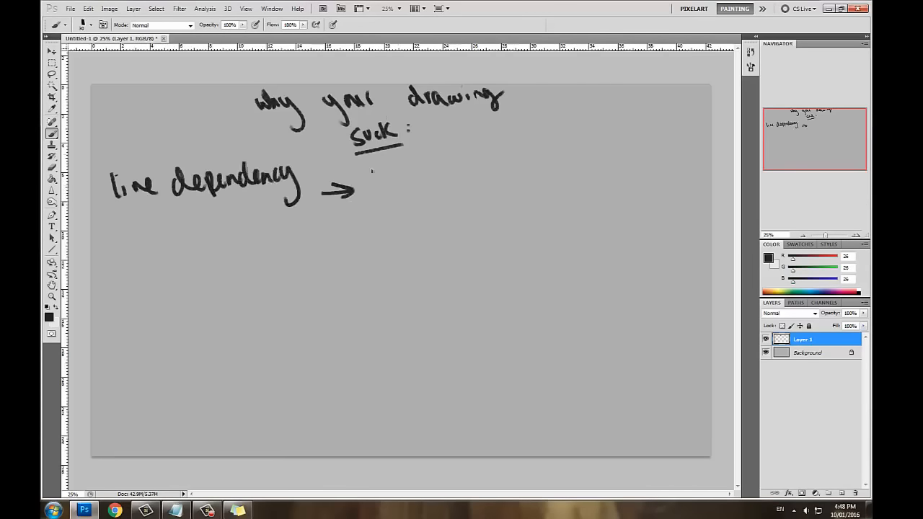
{"action": "left_click_drag", "start_coordinate": [372, 171], "coordinate": [404, 202]}
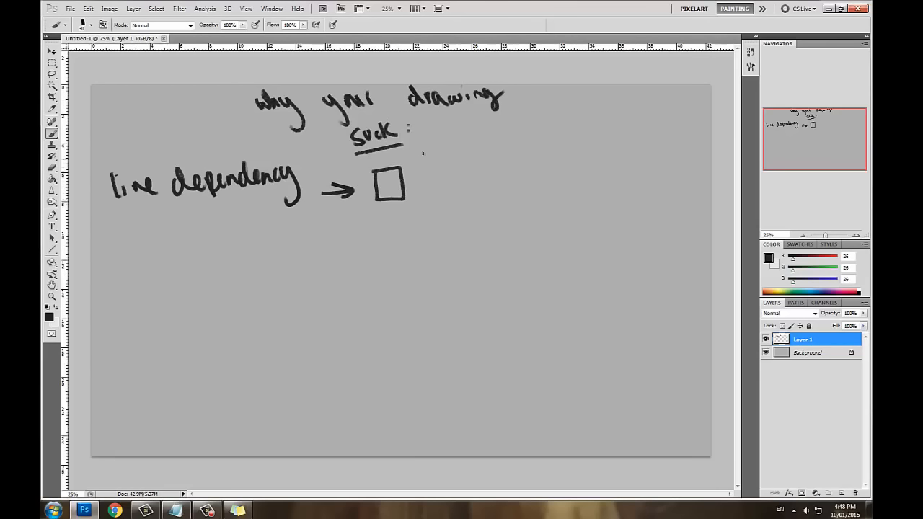
- Sketch a cube with an arrow pointing at it and xyz axes to its right
{"action": "left_click_drag", "start_coordinate": [444, 195], "coordinate": [468, 159]}
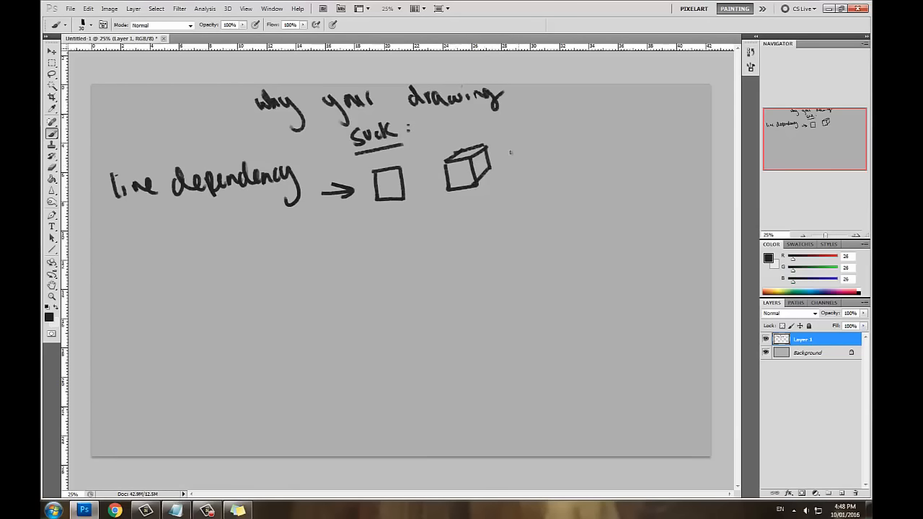
{"action": "left_click_drag", "start_coordinate": [520, 161], "coordinate": [490, 161]}
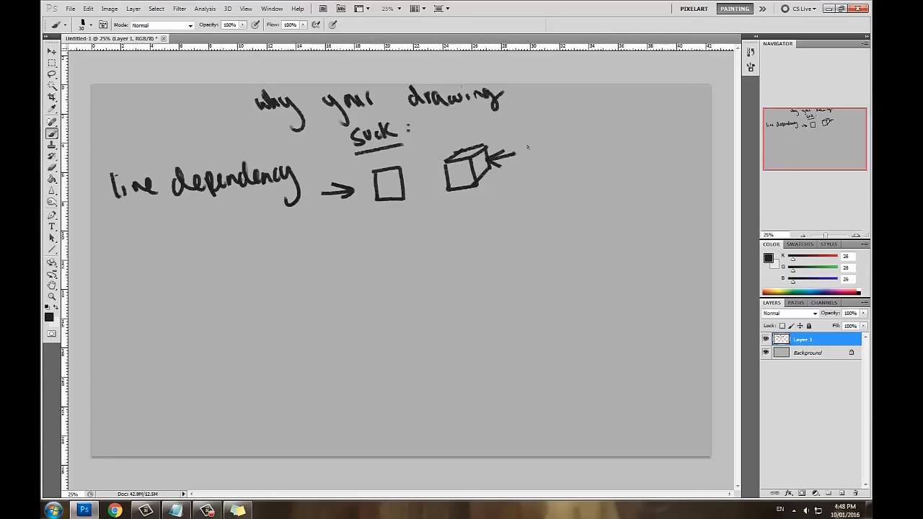
{"action": "left_click_drag", "start_coordinate": [562, 122], "coordinate": [519, 173]}
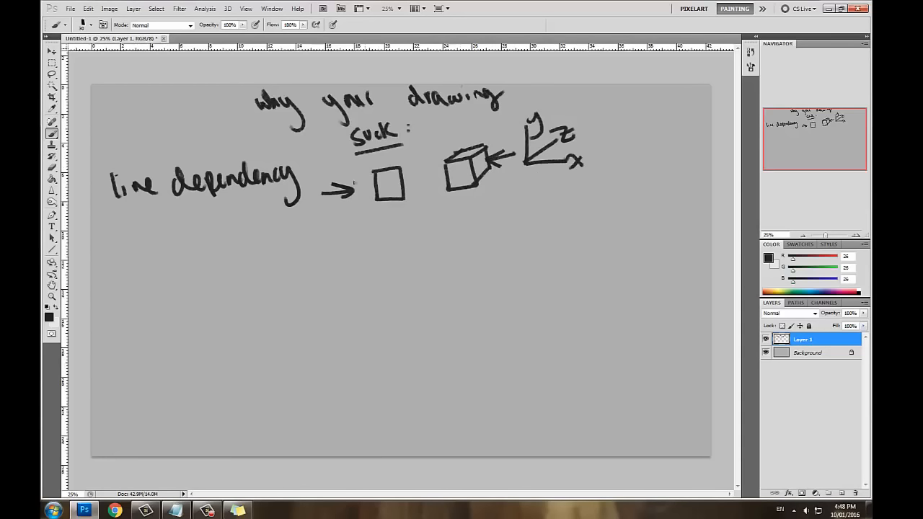
{"action": "mouse_move", "coordinate": [257, 271]}
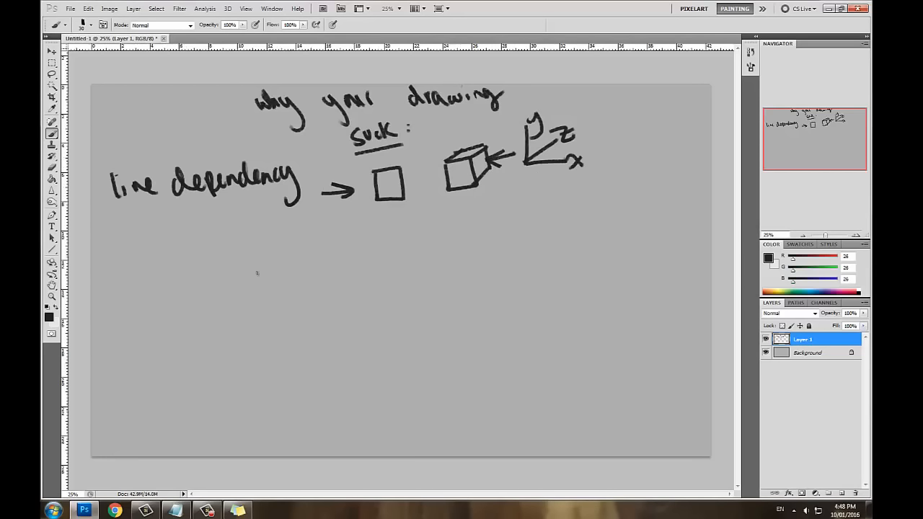
- Mark 'line dependency' with a circled 1, add a circled 2 below and begin the second reason
{"action": "left_click_drag", "start_coordinate": [99, 191], "coordinate": [106, 190]}
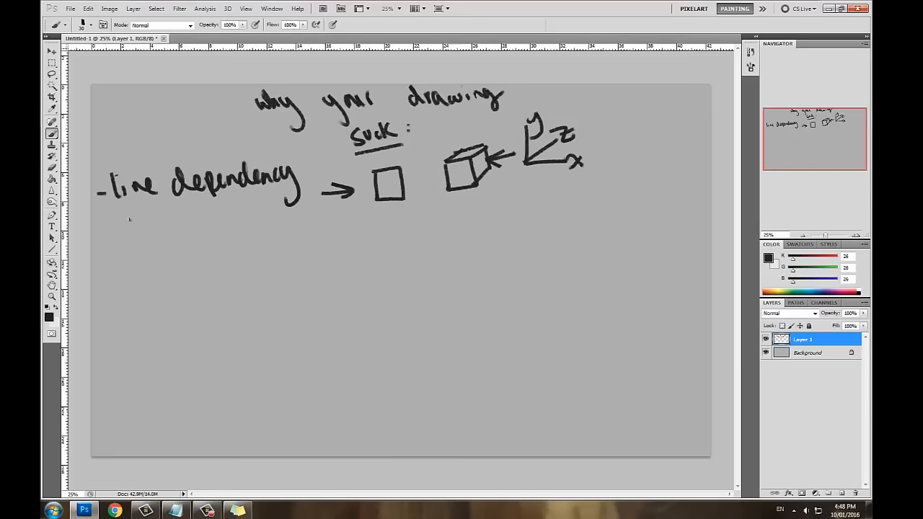
{"action": "left_click_drag", "start_coordinate": [109, 137], "coordinate": [127, 156]}
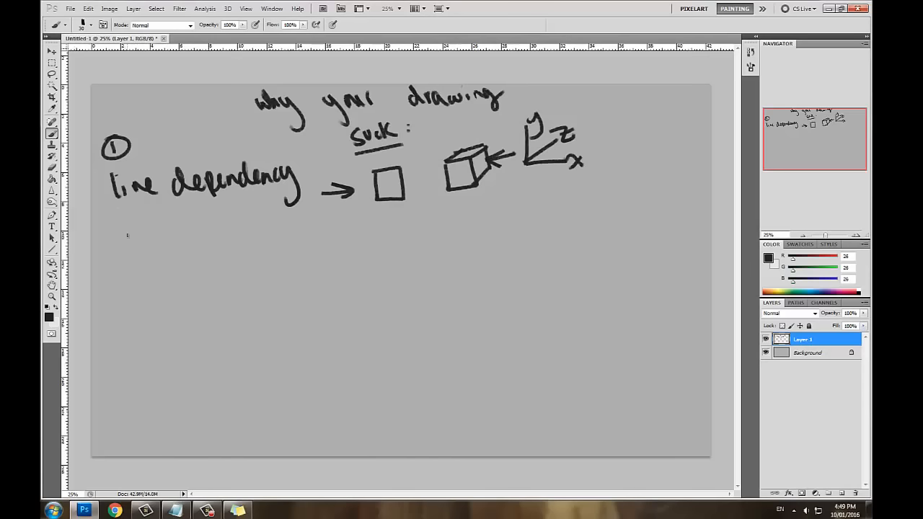
{"action": "left_click_drag", "start_coordinate": [108, 230], "coordinate": [132, 252]}
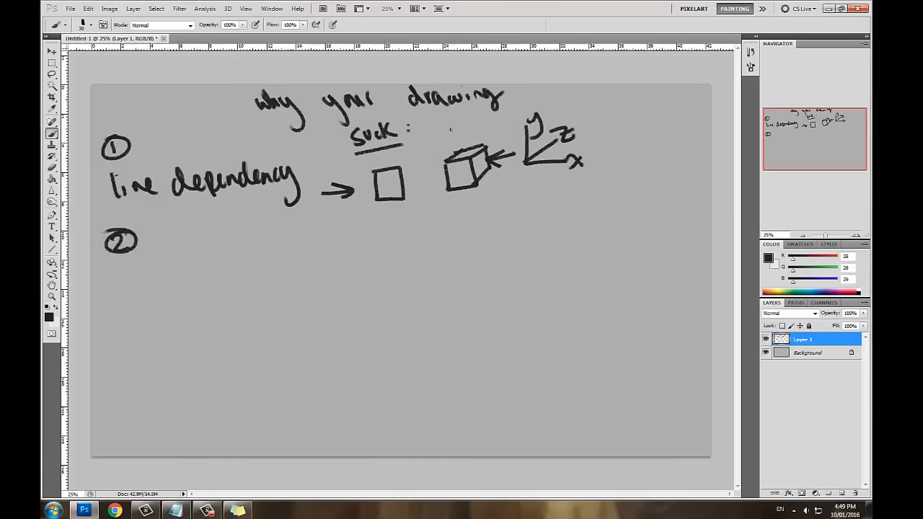
{"action": "left_click_drag", "start_coordinate": [329, 151], "coordinate": [450, 115]}
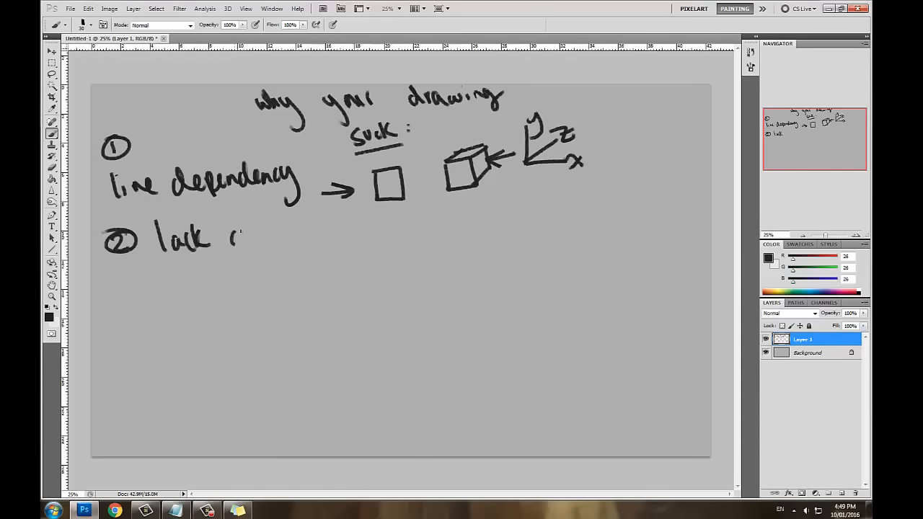
- Write 'lack of references', then underline it and 'line dependency', ending each with a colon
{"action": "left_click_drag", "start_coordinate": [238, 238], "coordinate": [349, 237]}
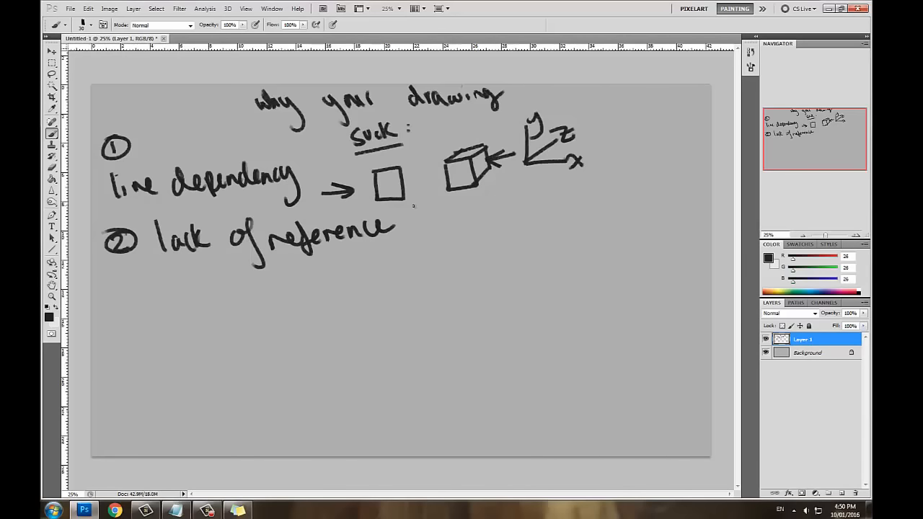
{"action": "left_click_drag", "start_coordinate": [392, 228], "coordinate": [404, 234]}
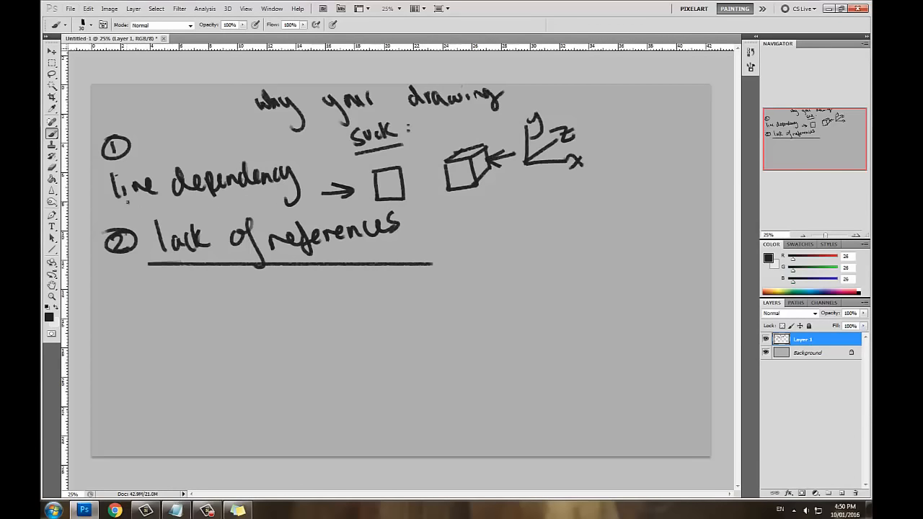
{"action": "left_click_drag", "start_coordinate": [115, 201], "coordinate": [274, 200]}
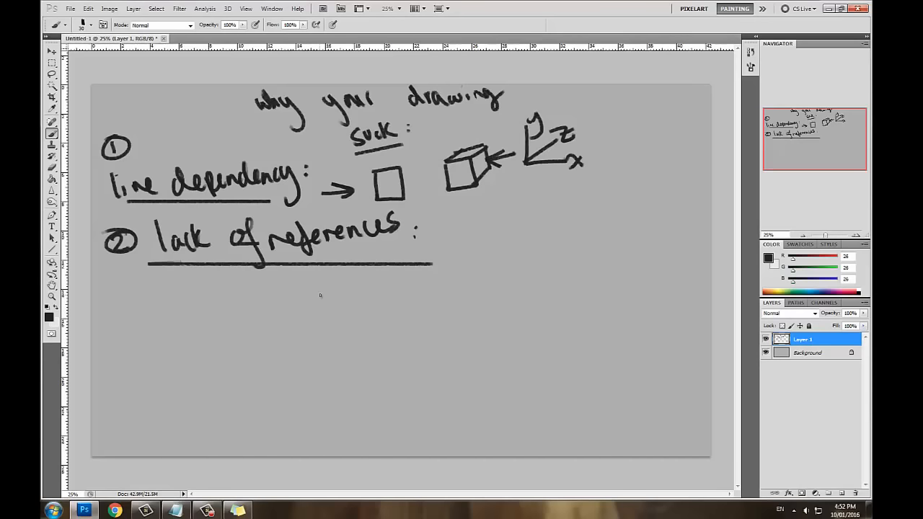
- Write a circled 3 for the third reason with diagonal scribbled strokes beside it
{"action": "left_click_drag", "start_coordinate": [127, 305], "coordinate": [129, 328]}
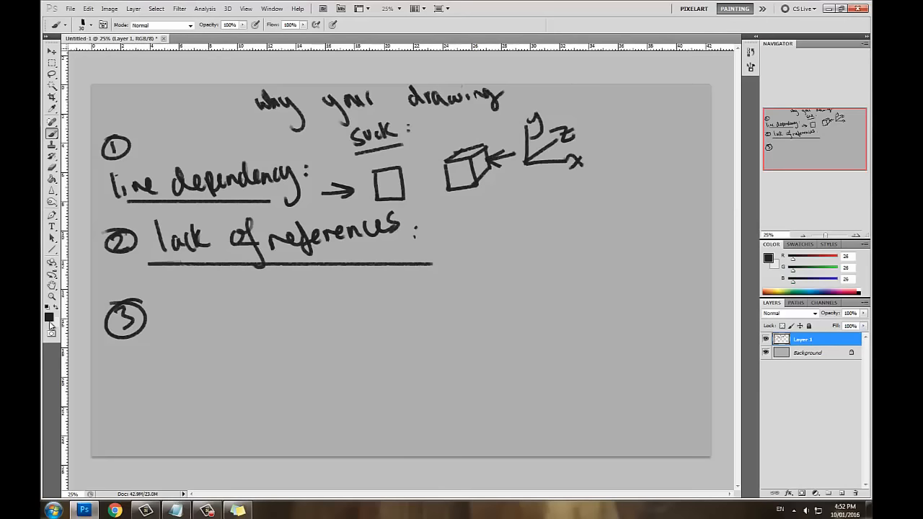
{"action": "left_click_drag", "start_coordinate": [152, 361], "coordinate": [209, 277]}
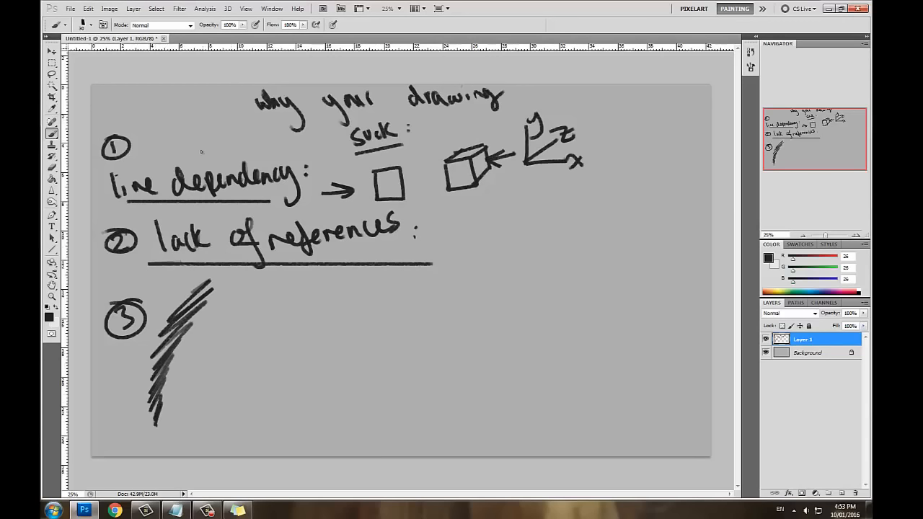
{"action": "left_click_drag", "start_coordinate": [202, 159], "coordinate": [201, 122]}
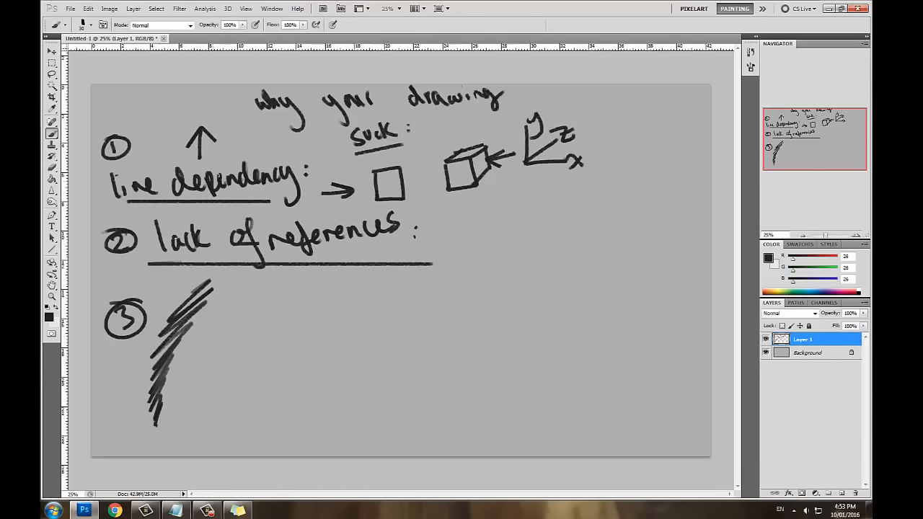
- Add a down arrow by reason 1, underline 'drawing', and sweep a curve through the box to the cube
{"action": "left_click_drag", "start_coordinate": [173, 115], "coordinate": [166, 133]}
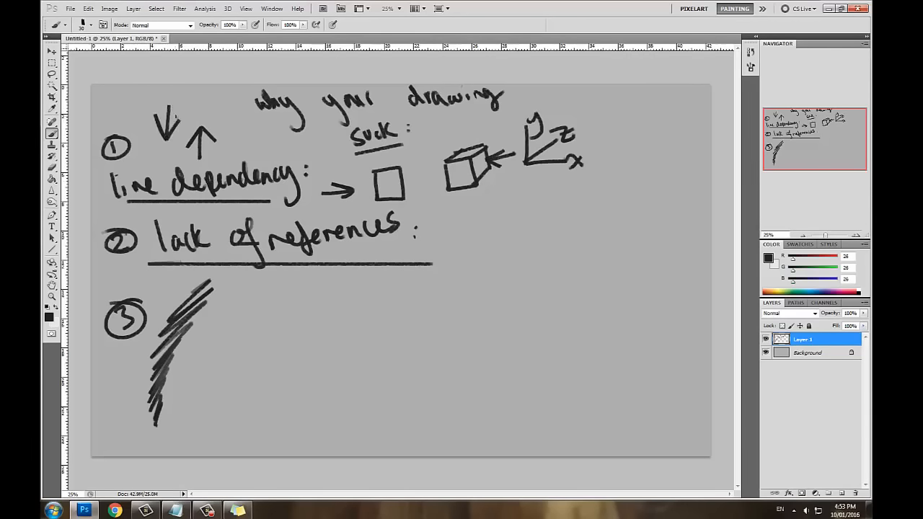
{"action": "left_click_drag", "start_coordinate": [411, 118], "coordinate": [504, 115]}
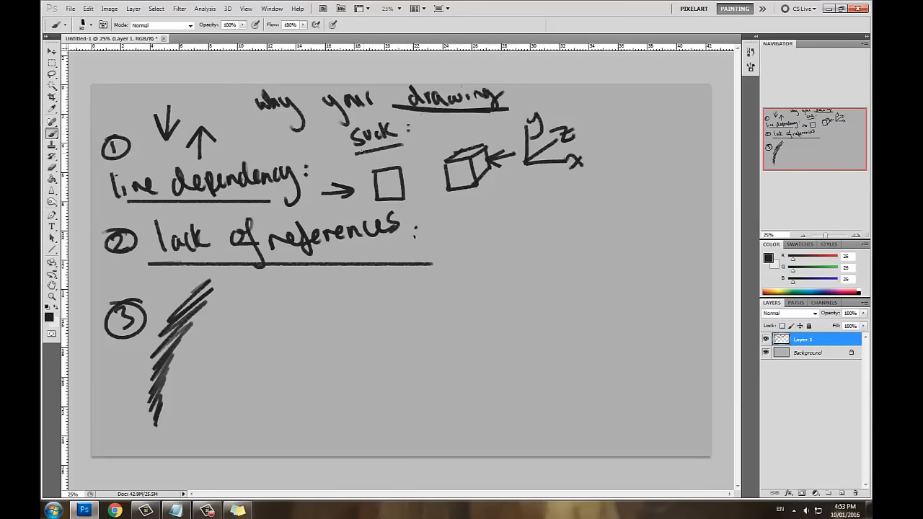
{"action": "left_click_drag", "start_coordinate": [180, 113], "coordinate": [401, 185]}
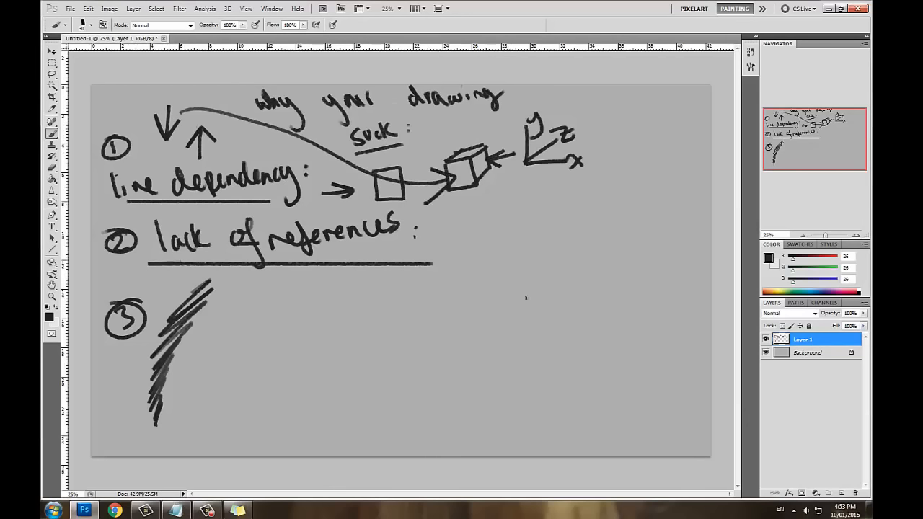
{"action": "left_click_drag", "start_coordinate": [505, 190], "coordinate": [534, 299]}
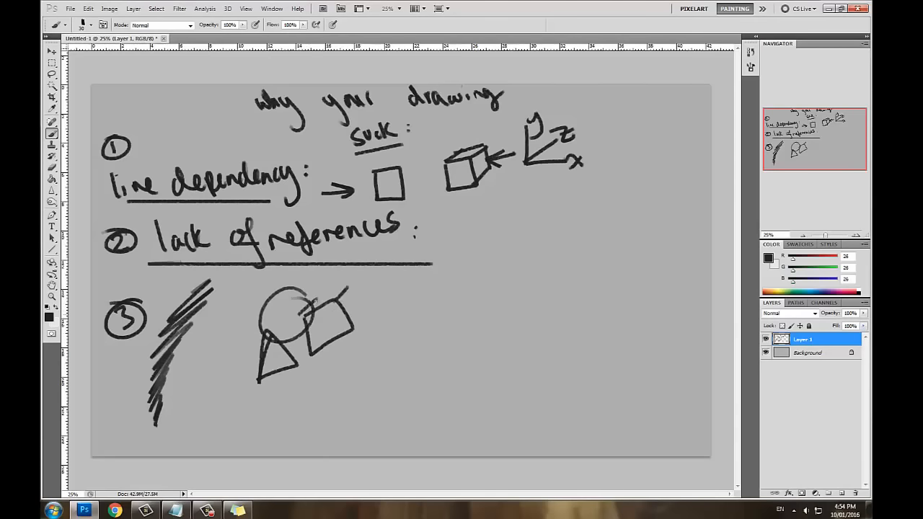
- Hatch the circle and add depth edges to the box among the overlapping shapes beside reason 3
{"action": "left_click_drag", "start_coordinate": [331, 296], "coordinate": [363, 317]}
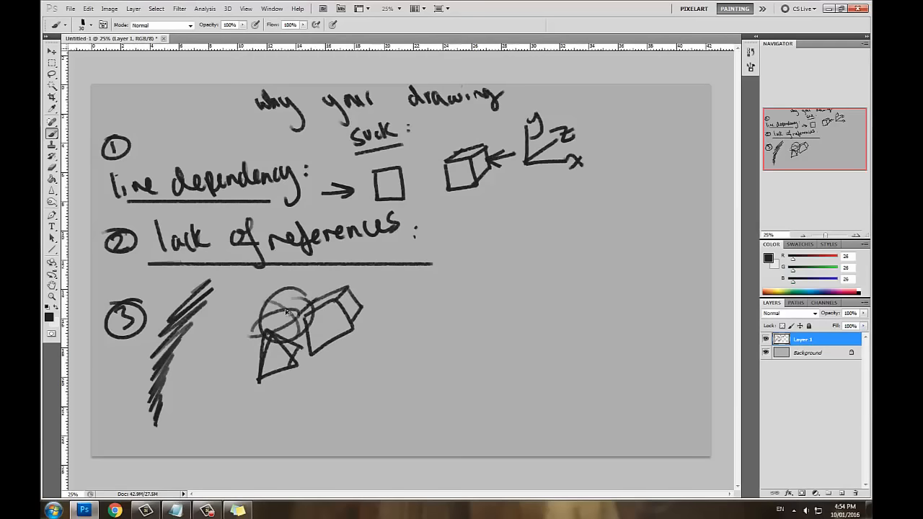
{"action": "left_click_drag", "start_coordinate": [288, 296], "coordinate": [274, 324]}
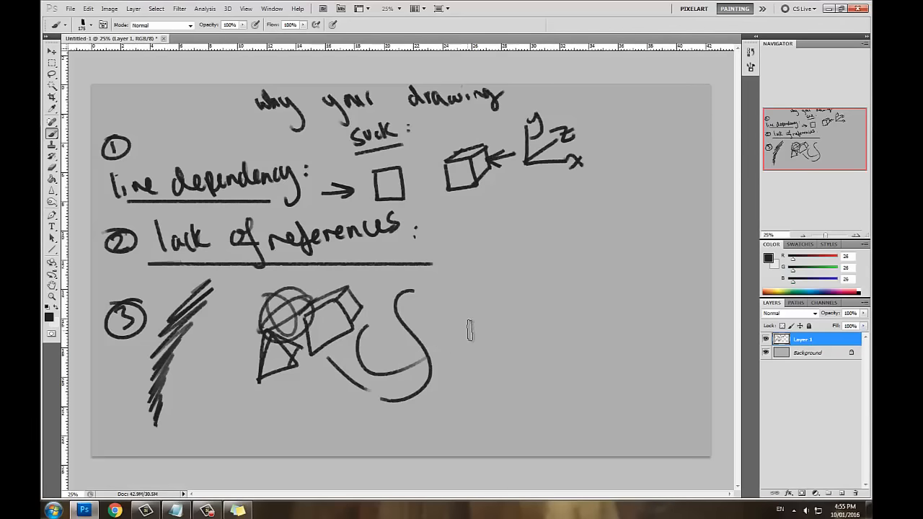
- Paint a thick dark vertical bar with short parallel strokes, then shade the cube near the top
{"action": "left_click_drag", "start_coordinate": [465, 295], "coordinate": [464, 368]}
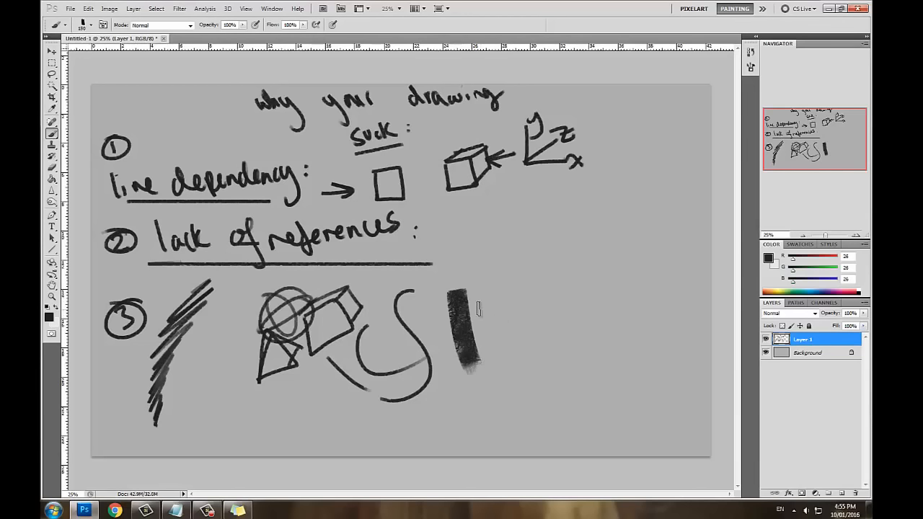
{"action": "left_click_drag", "start_coordinate": [487, 303], "coordinate": [488, 361]}
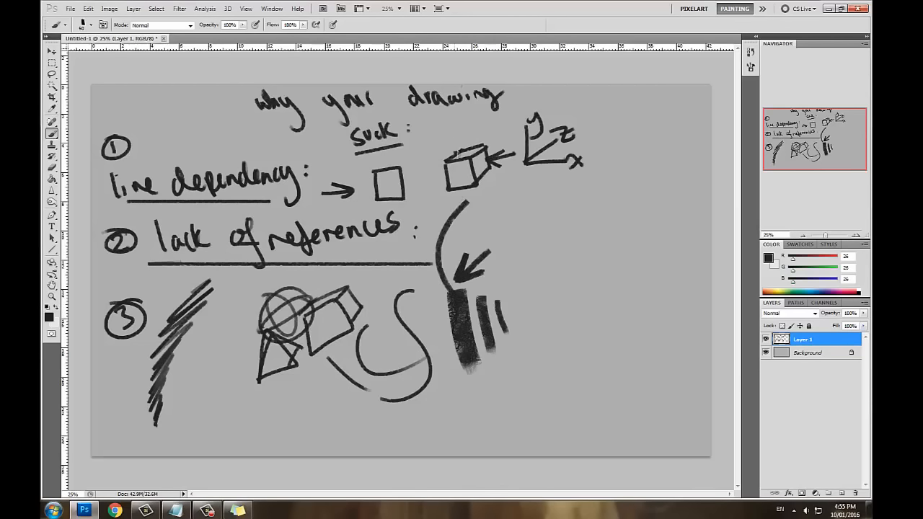
{"action": "left_click_drag", "start_coordinate": [450, 157], "coordinate": [478, 162]}
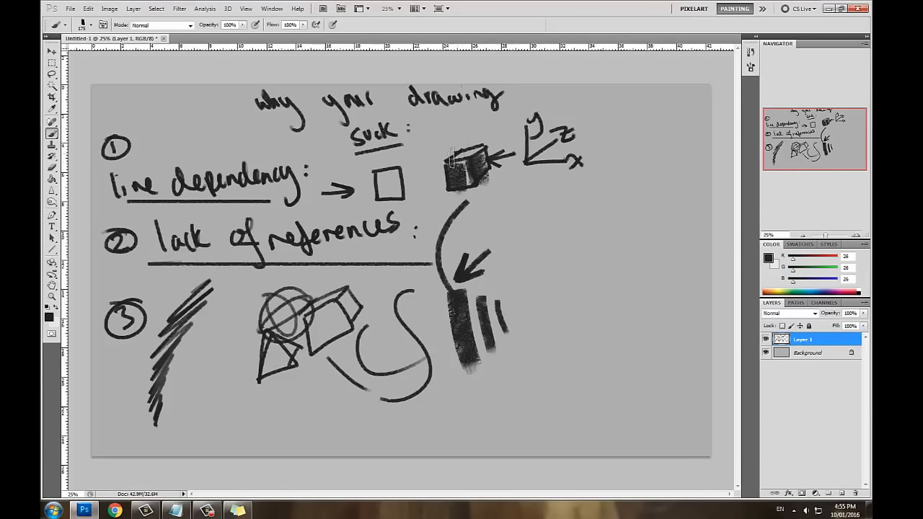
{"action": "left_click_drag", "start_coordinate": [462, 161], "coordinate": [476, 173]}
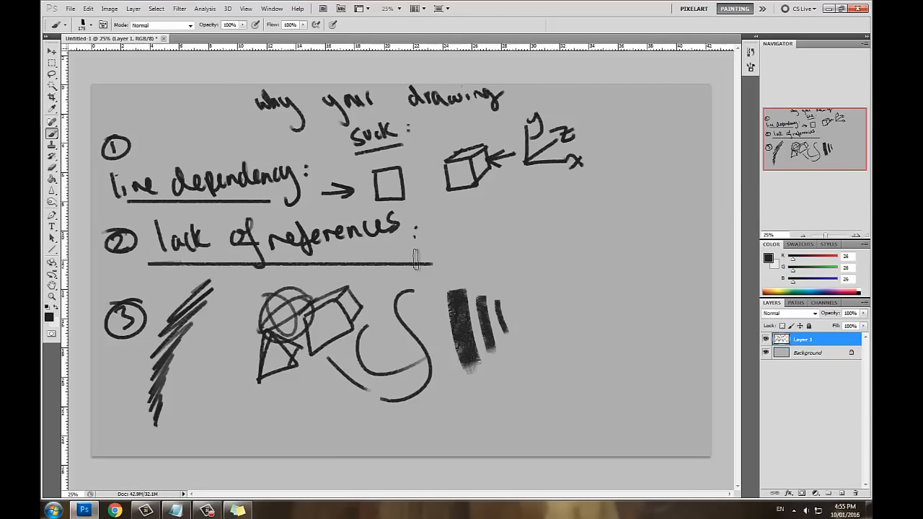
{"action": "mouse_move", "coordinate": [587, 293]}
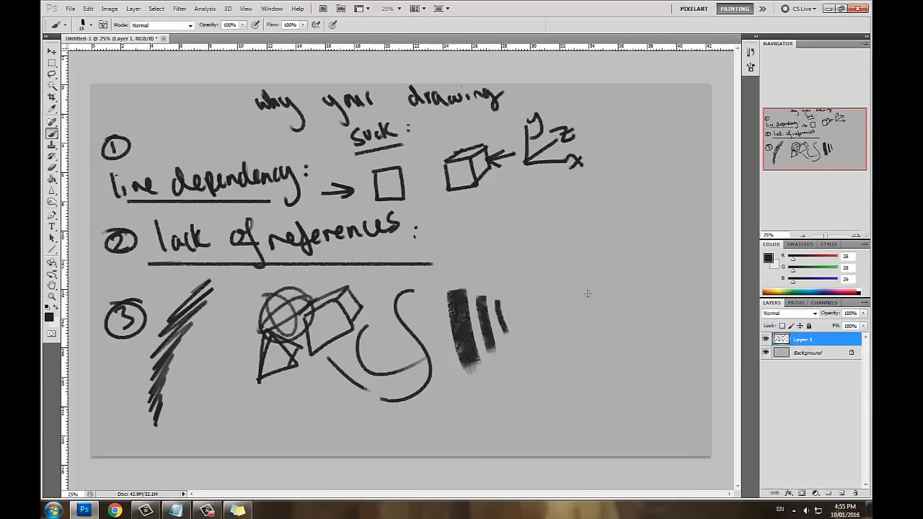
{"action": "left_click_drag", "start_coordinate": [641, 253], "coordinate": [512, 360]}
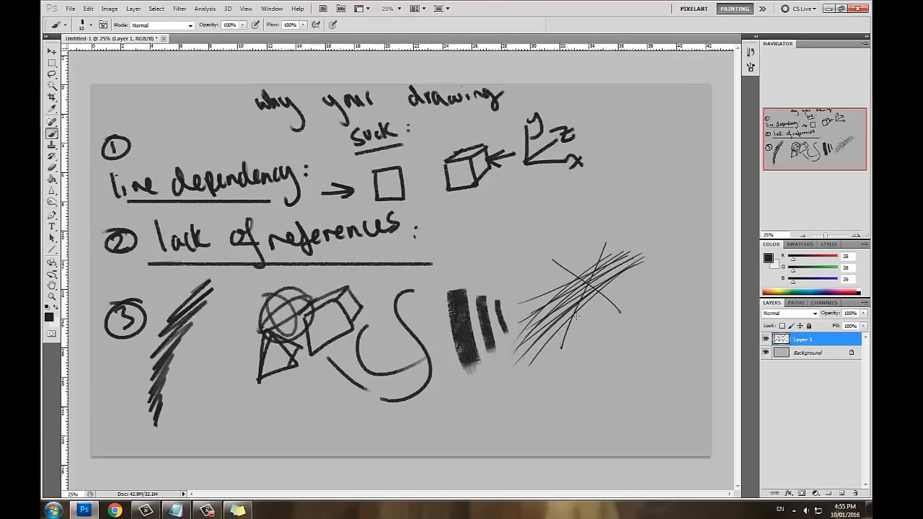
{"action": "left_click_drag", "start_coordinate": [512, 303], "coordinate": [675, 187]}
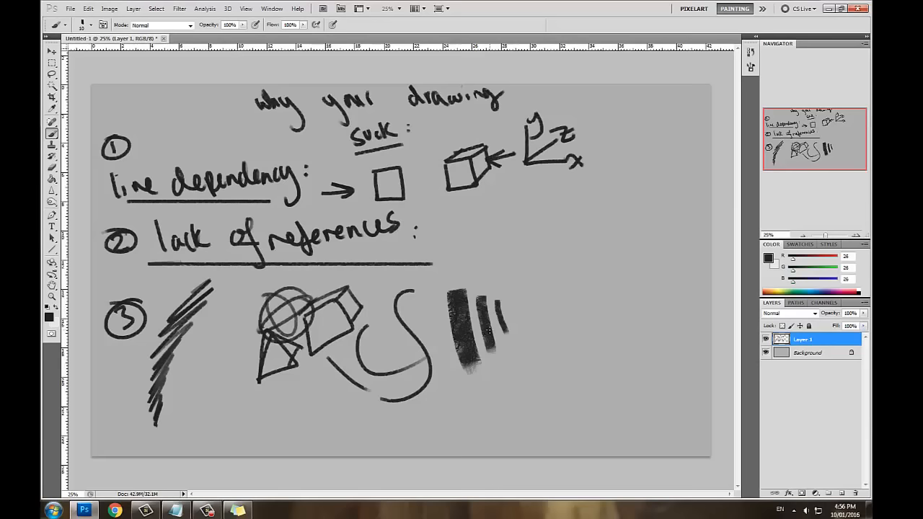
{"action": "left_click_drag", "start_coordinate": [209, 401], "coordinate": [223, 433]}
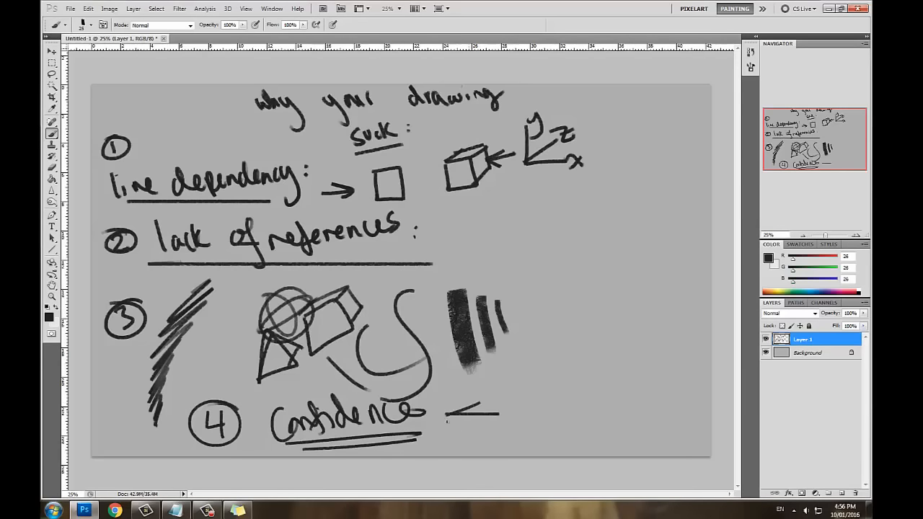
{"action": "left_click_drag", "start_coordinate": [497, 411], "coordinate": [447, 419]}
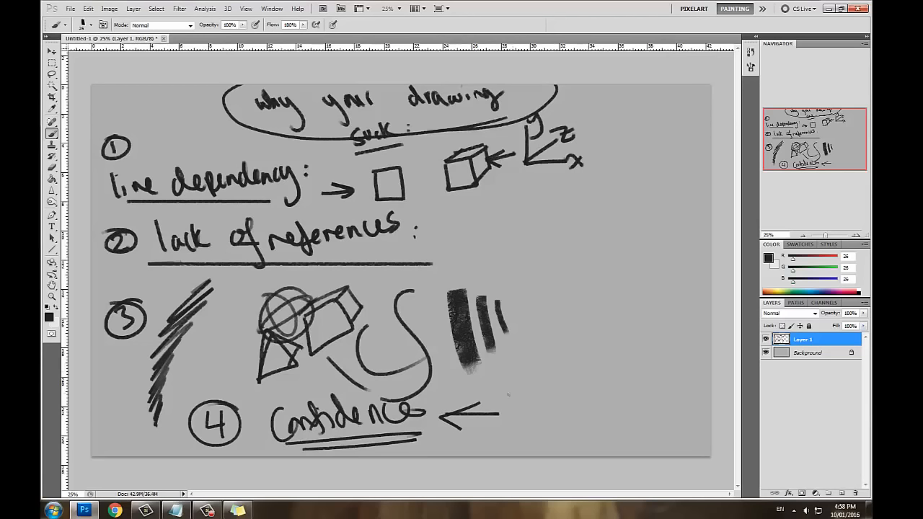
{"action": "left_click_drag", "start_coordinate": [497, 407], "coordinate": [577, 433]}
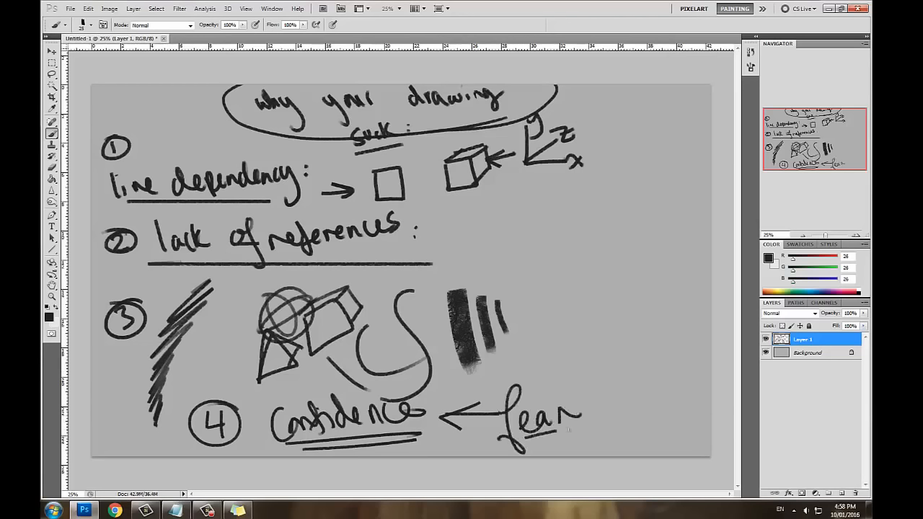
{"action": "mouse_move", "coordinate": [632, 398]}
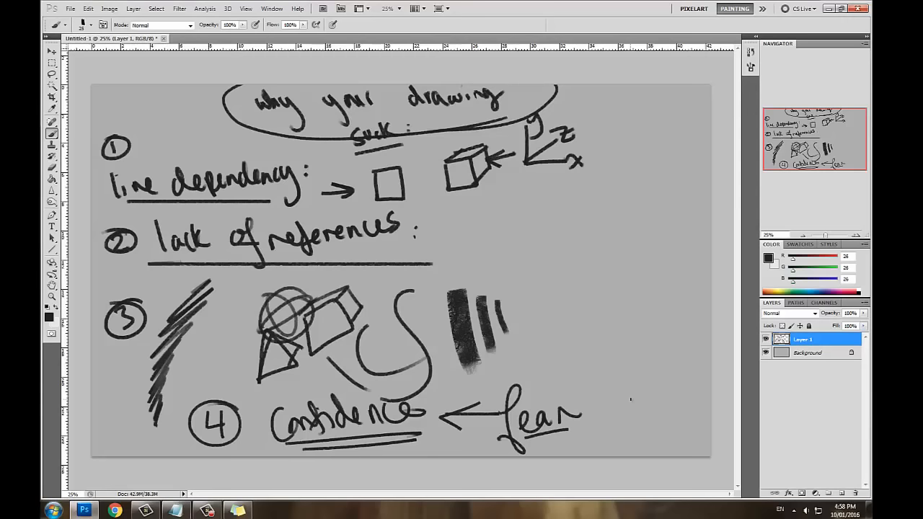
{"action": "mouse_move", "coordinate": [570, 395]}
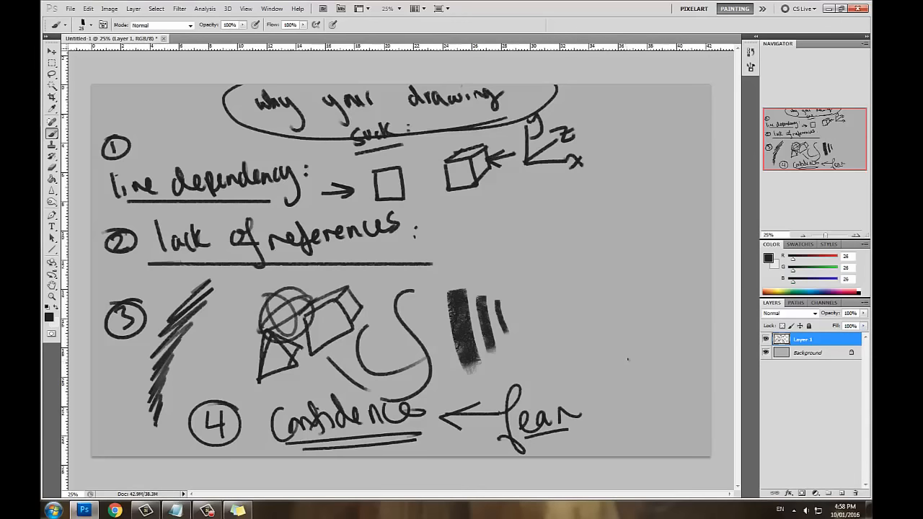
{"action": "mouse_move", "coordinate": [629, 355]}
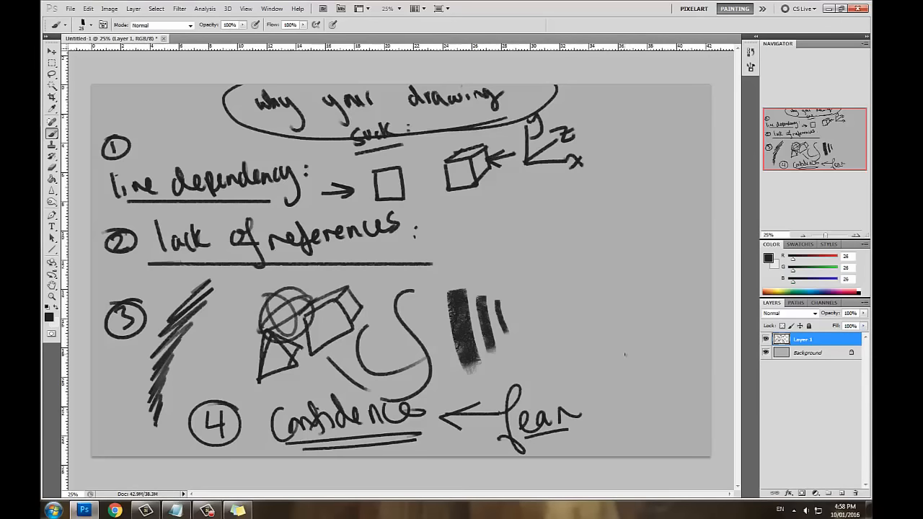
{"action": "mouse_move", "coordinate": [672, 352]}
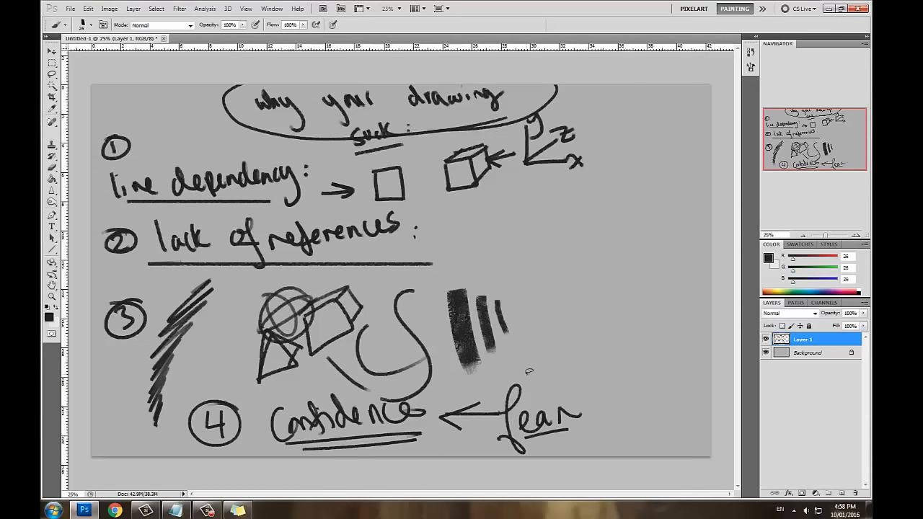
- Erase the oval loop drawn around the title
{"action": "left_click_drag", "start_coordinate": [430, 364], "coordinate": [602, 461]}
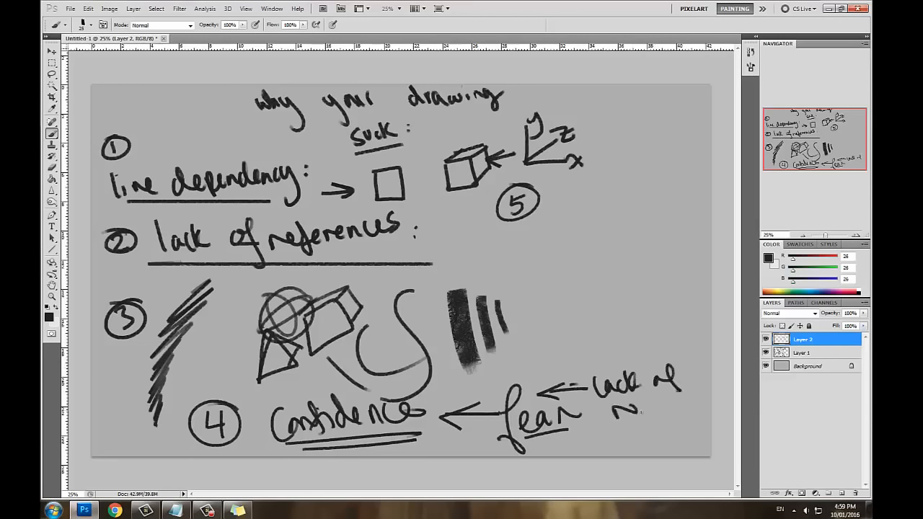
- Finish 'lack of results' beside fear and write 'you don't draw enough' as reason 5
{"action": "left_click_drag", "start_coordinate": [613, 401], "coordinate": [695, 426]}
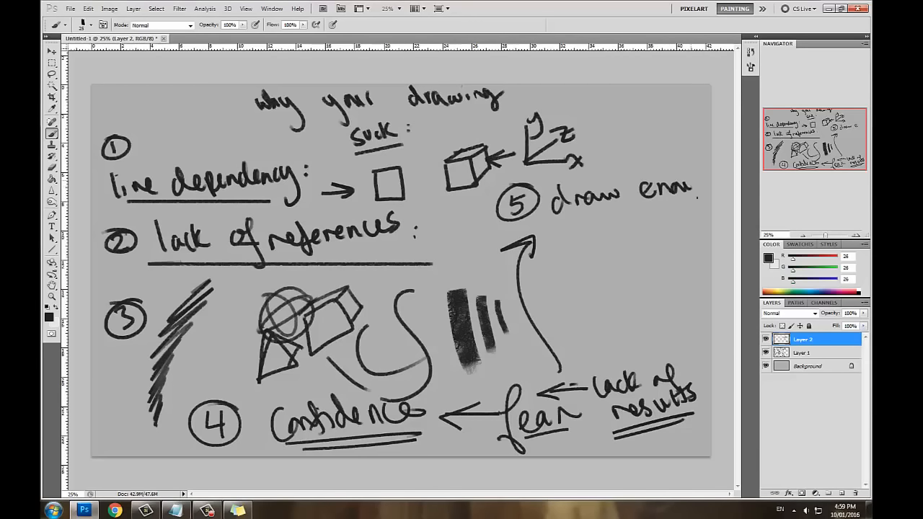
{"action": "type", "text": "you enough"}
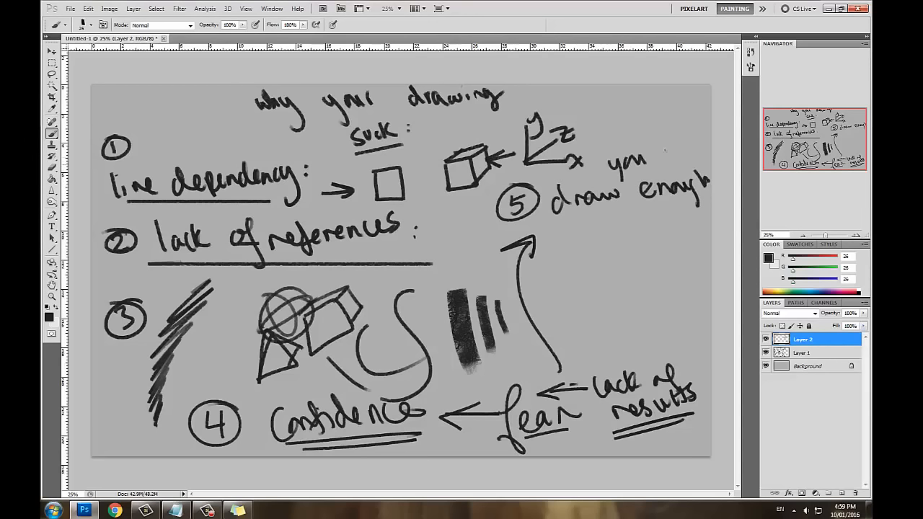
{"action": "left_click_drag", "start_coordinate": [651, 145], "coordinate": [681, 155]}
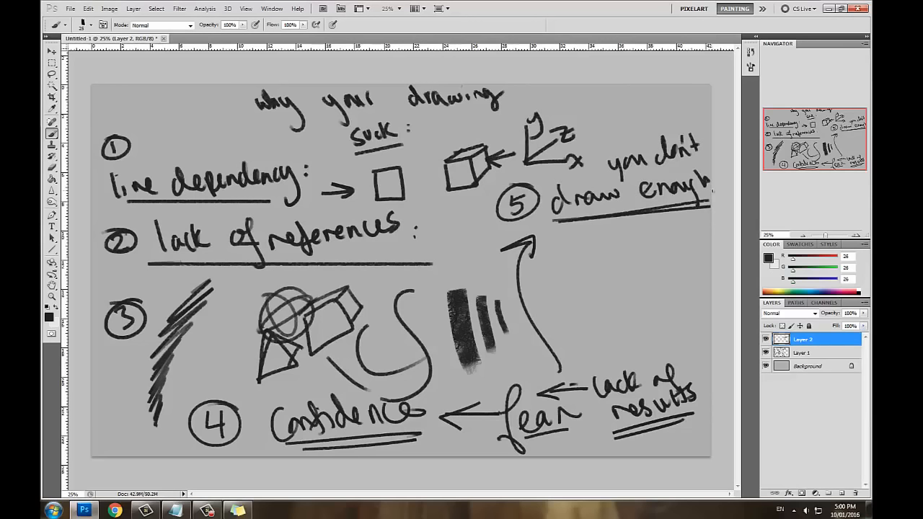
- Draw a bracket under 'draw enough' listing 'escape' and 'self expression'
{"action": "left_click_drag", "start_coordinate": [548, 227], "coordinate": [591, 242]}
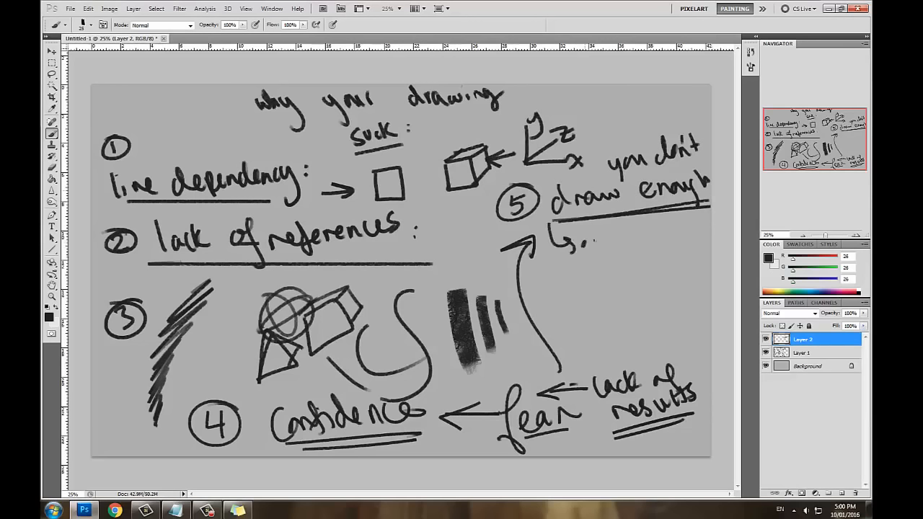
{"action": "left_click_drag", "start_coordinate": [569, 238], "coordinate": [663, 253]}
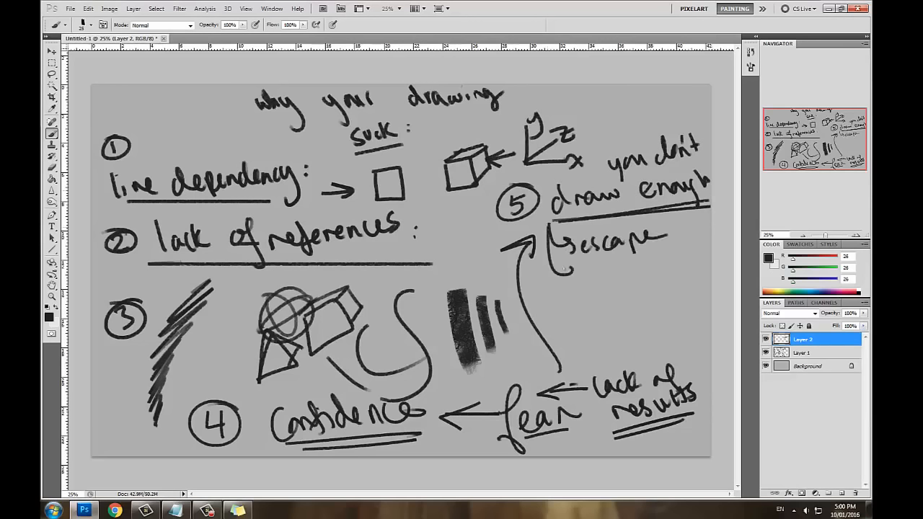
{"action": "left_click_drag", "start_coordinate": [551, 262], "coordinate": [663, 273]}
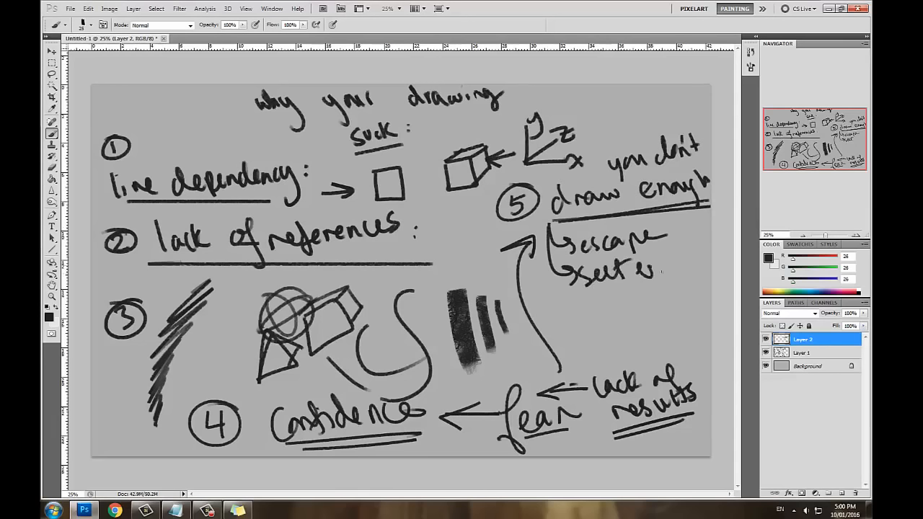
{"action": "left_click_drag", "start_coordinate": [656, 271], "coordinate": [694, 260]}
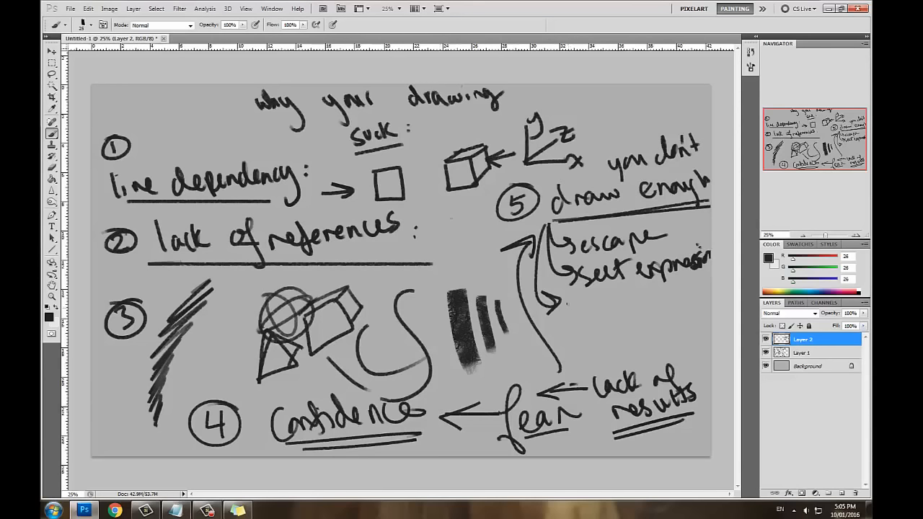
- Draw a circled 6 below the arrow beside the escape and self-expression list
{"action": "left_click_drag", "start_coordinate": [548, 310], "coordinate": [569, 331]}
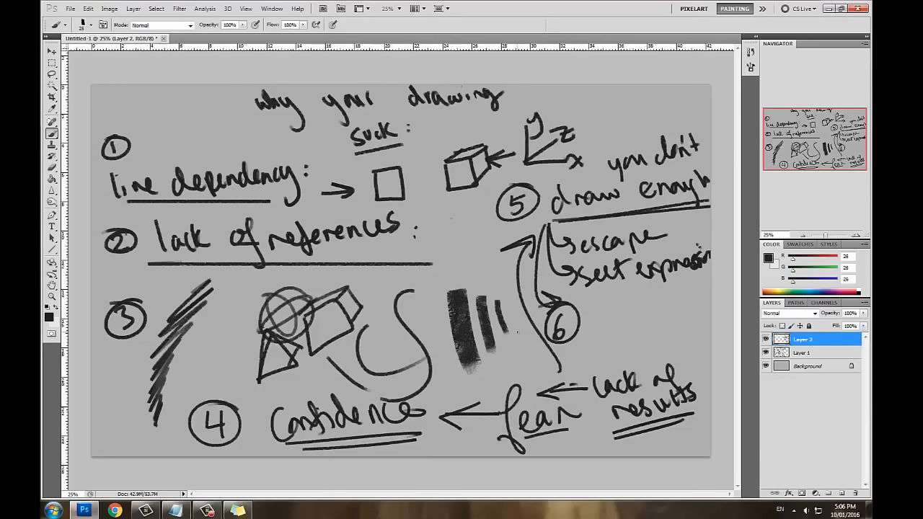
- Hand-letter 'Community' with the Brush to the right of the circled 6
{"action": "left_click_drag", "start_coordinate": [101, 122], "coordinate": [591, 115]}
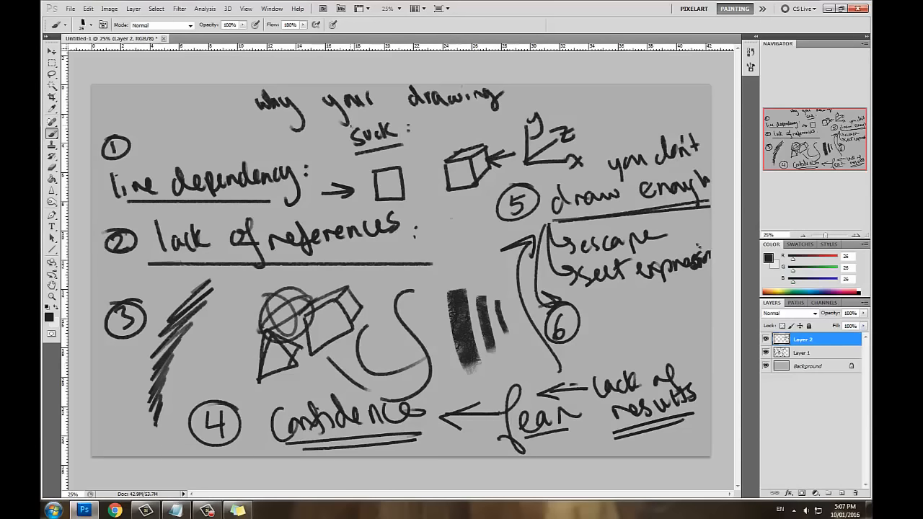
{"action": "left_click_drag", "start_coordinate": [588, 310], "coordinate": [620, 339]}
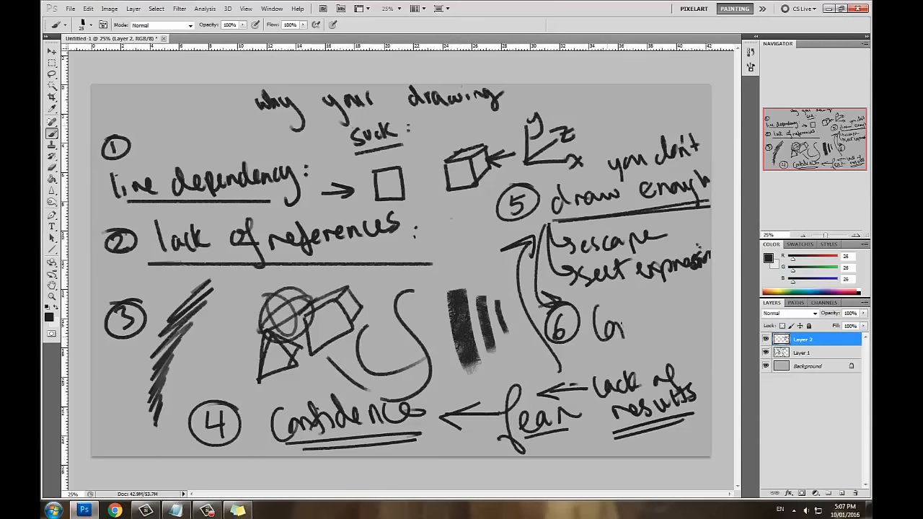
{"action": "left_click_drag", "start_coordinate": [588, 325], "coordinate": [677, 325]}
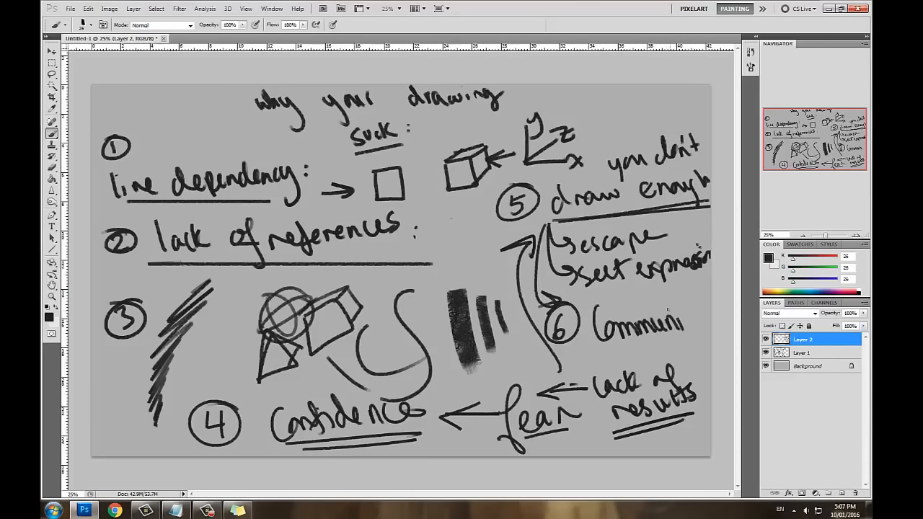
{"action": "left_click_drag", "start_coordinate": [671, 325], "coordinate": [714, 339]}
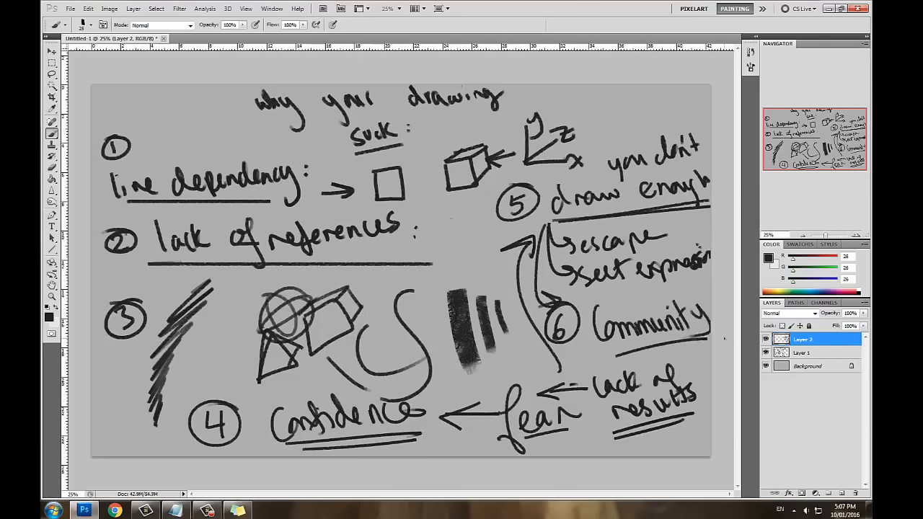